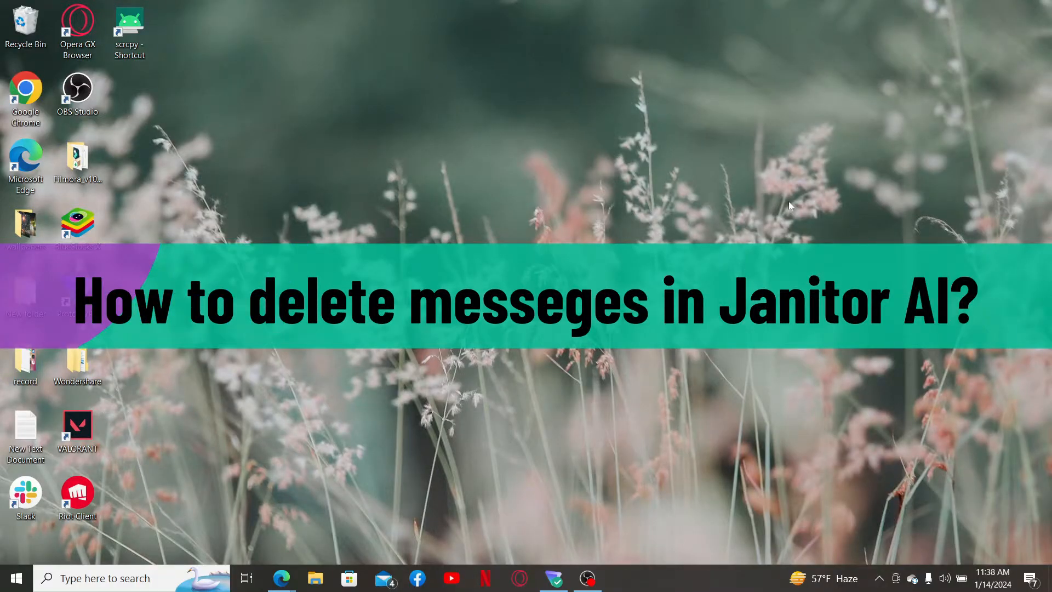
{"action": "mouse_move", "coordinate": [607, 202]}
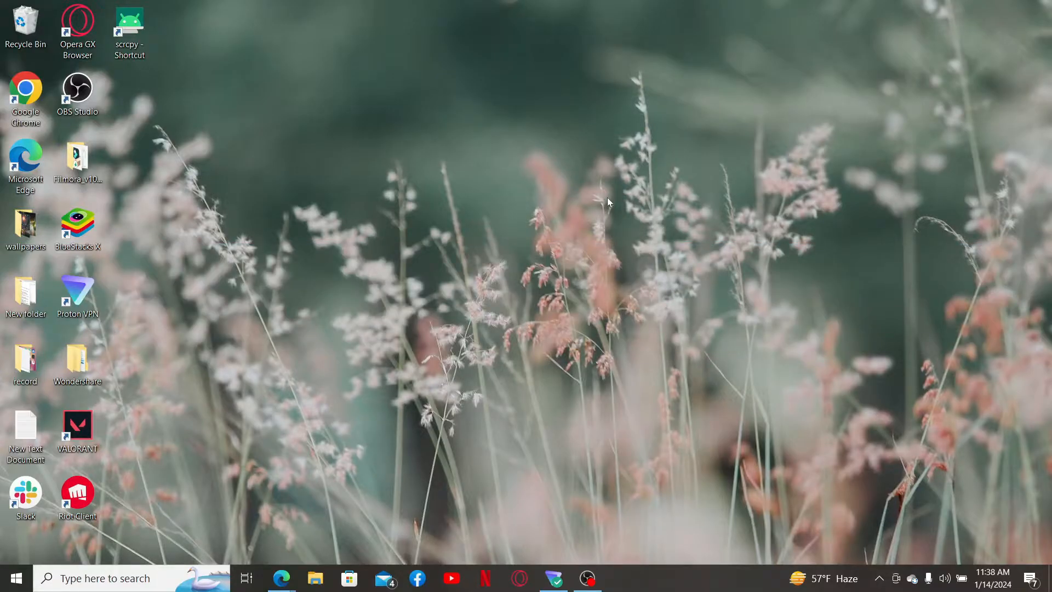
{"action": "mouse_move", "coordinate": [320, 515]}
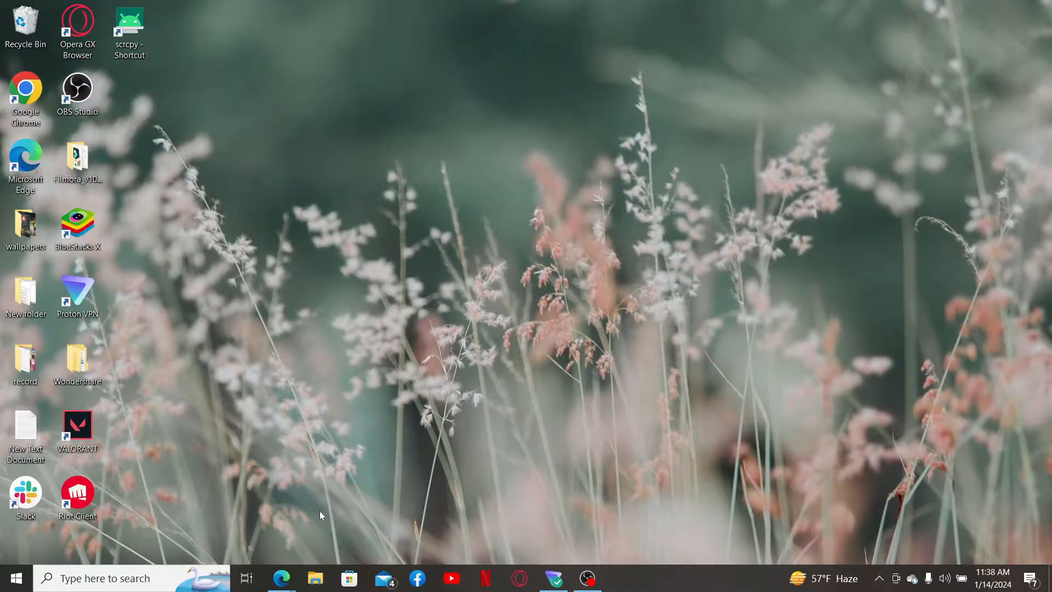
Bring up the Janitor AI home page and resume the Leon Kennedy chat.
{"action": "left_click", "coordinate": [281, 577]}
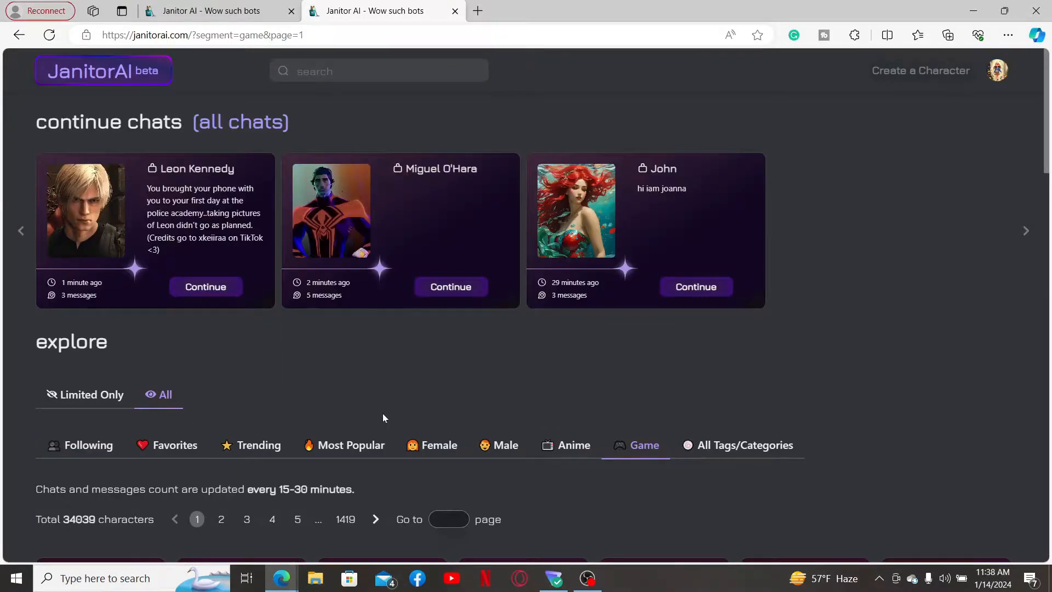
{"action": "mouse_move", "coordinate": [188, 195]}
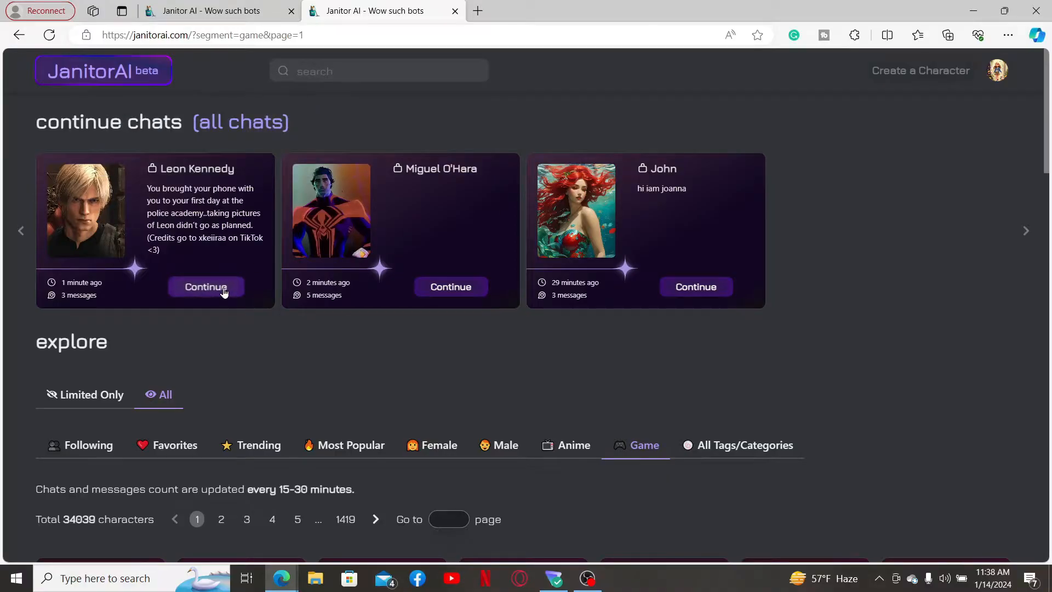
{"action": "left_click", "coordinate": [206, 287]}
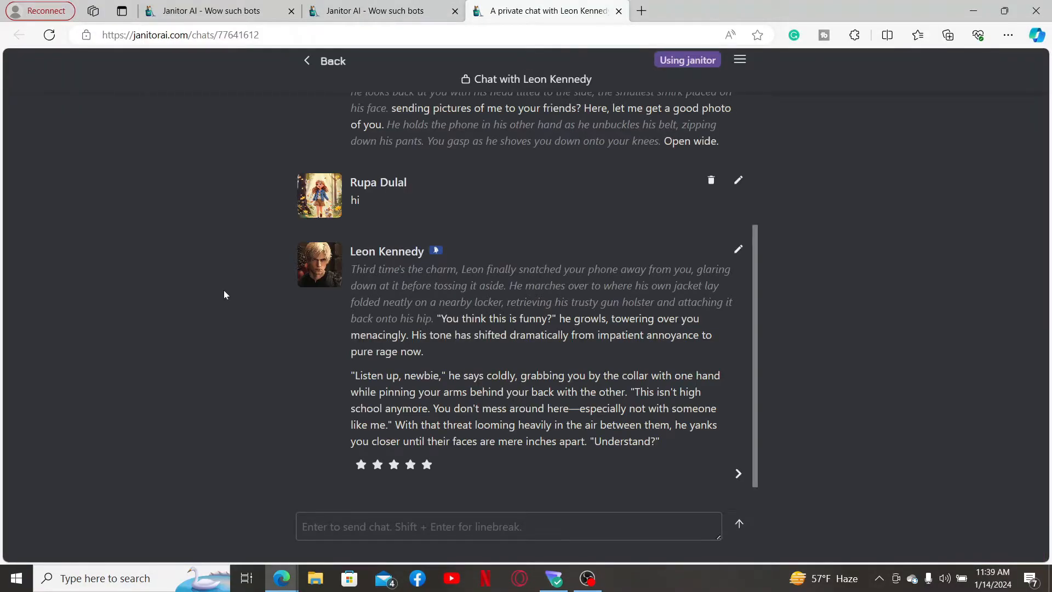
{"action": "mouse_move", "coordinate": [637, 241]}
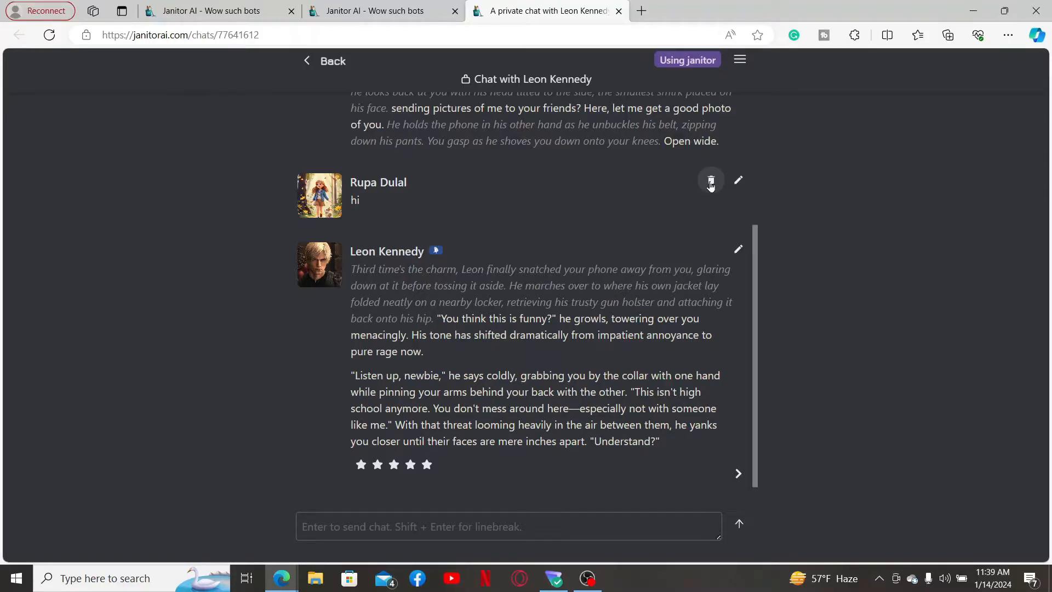
Delete the 'hi' message and its reply, then go back to the home page.
{"action": "left_click", "coordinate": [710, 181]}
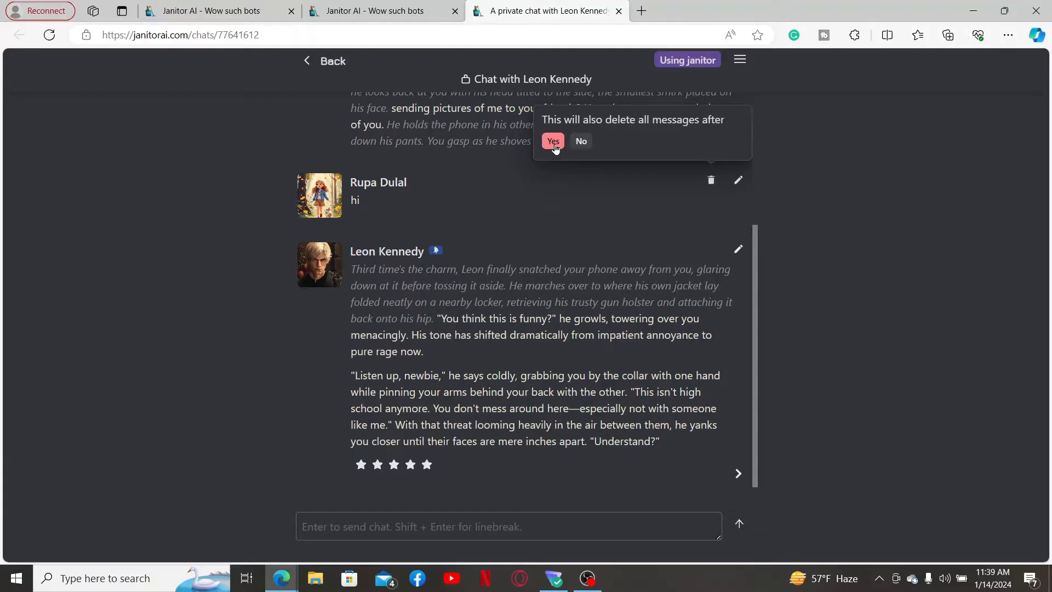
{"action": "left_click", "coordinate": [552, 141]}
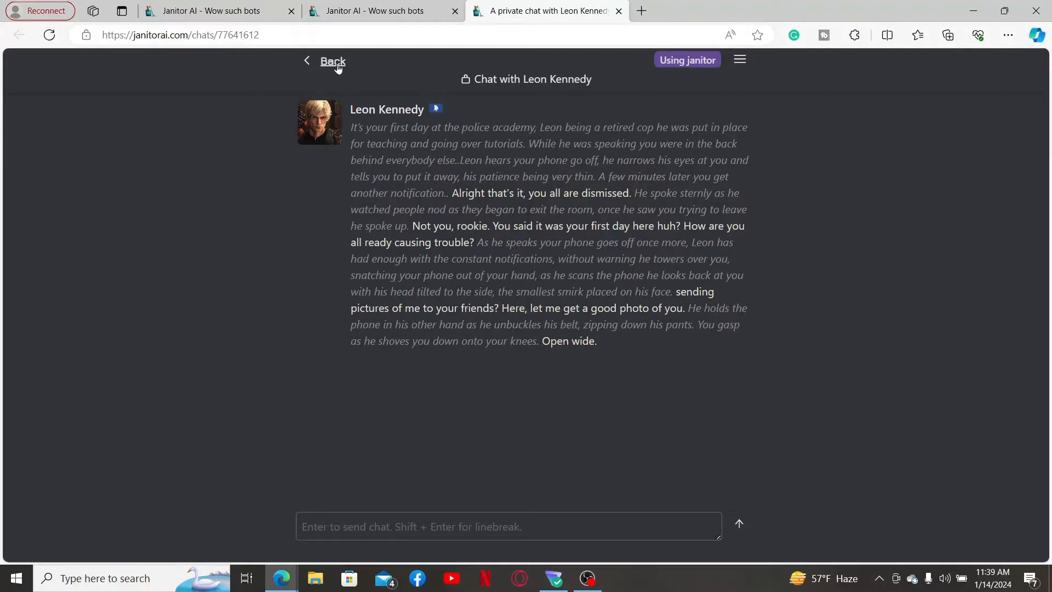
{"action": "left_click", "coordinate": [328, 61]}
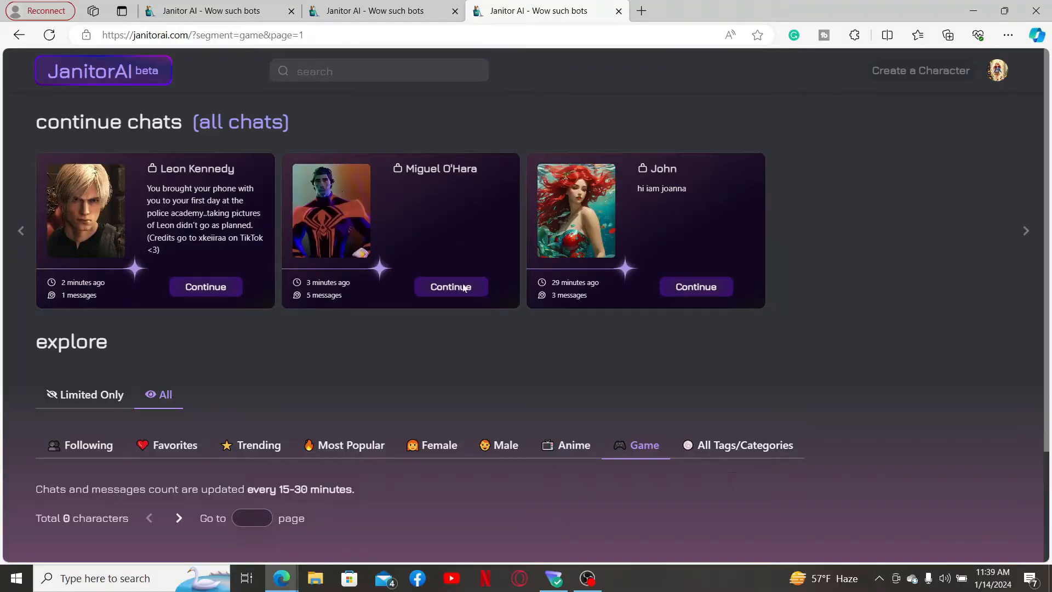
Delete the Leon Kennedy card from all chats, keeping Miguel O'Hara and John.
{"action": "left_click", "coordinate": [240, 122]}
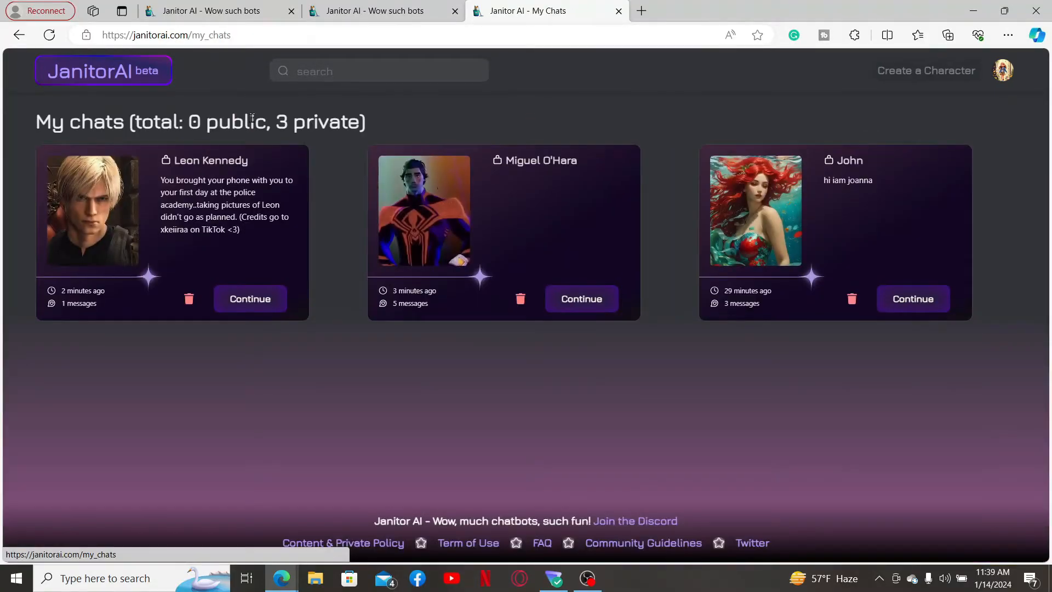
{"action": "mouse_move", "coordinate": [240, 388]}
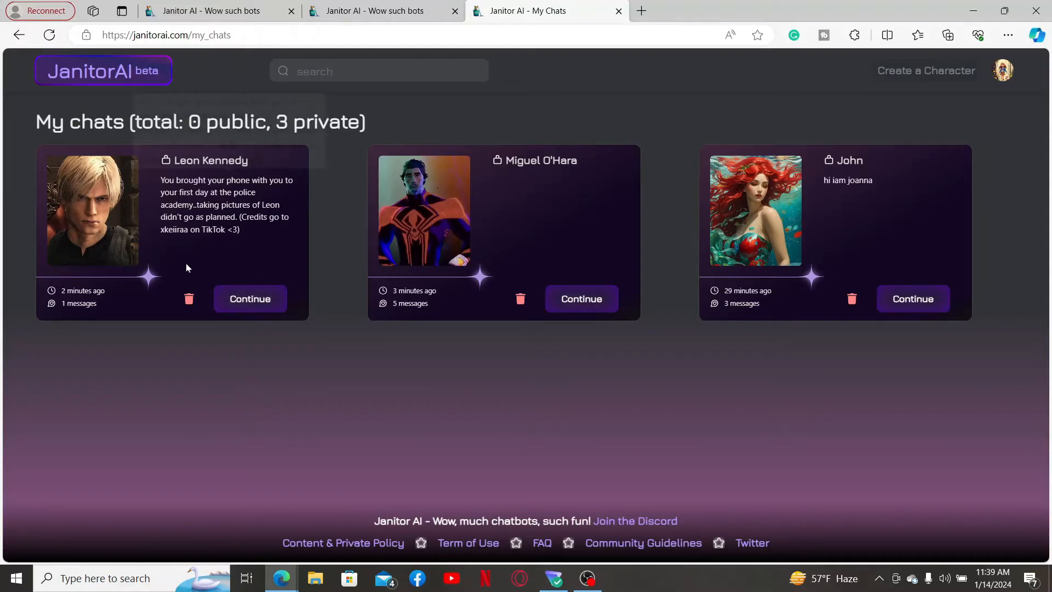
{"action": "mouse_move", "coordinate": [188, 298]}
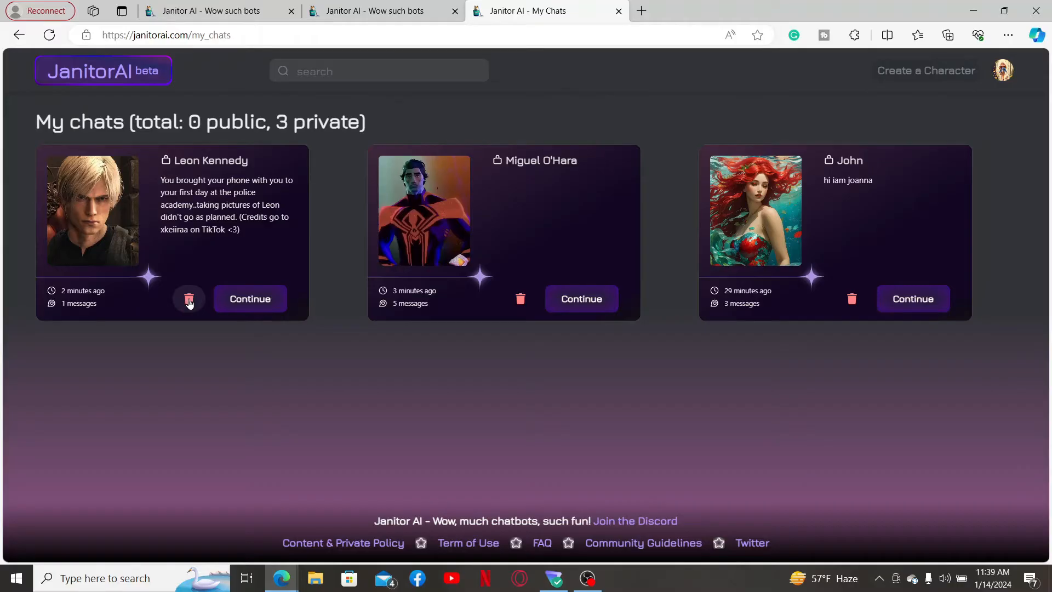
{"action": "left_click", "coordinate": [189, 298]}
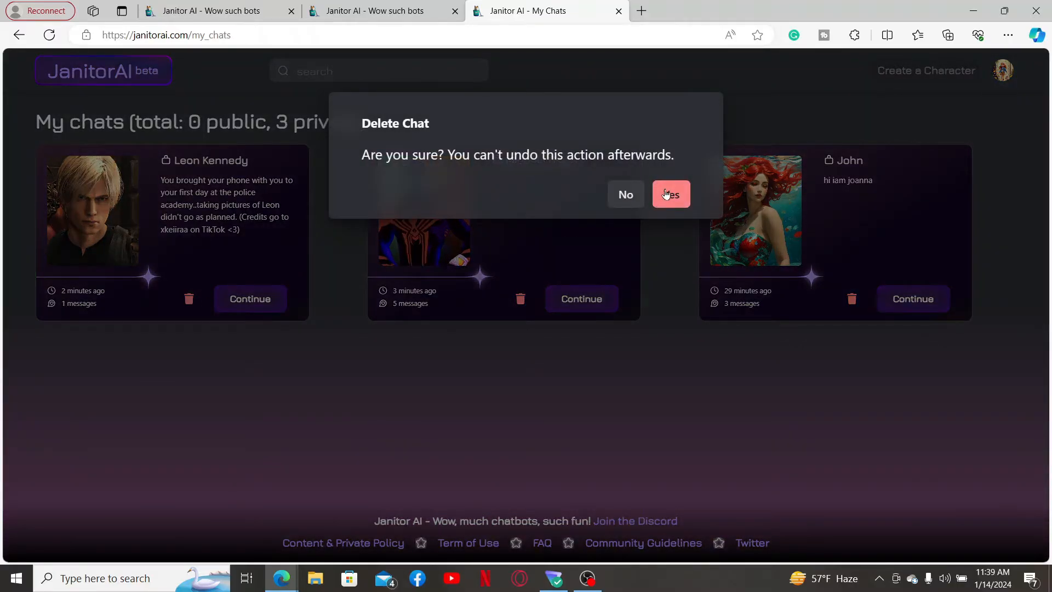
{"action": "left_click", "coordinate": [670, 194]}
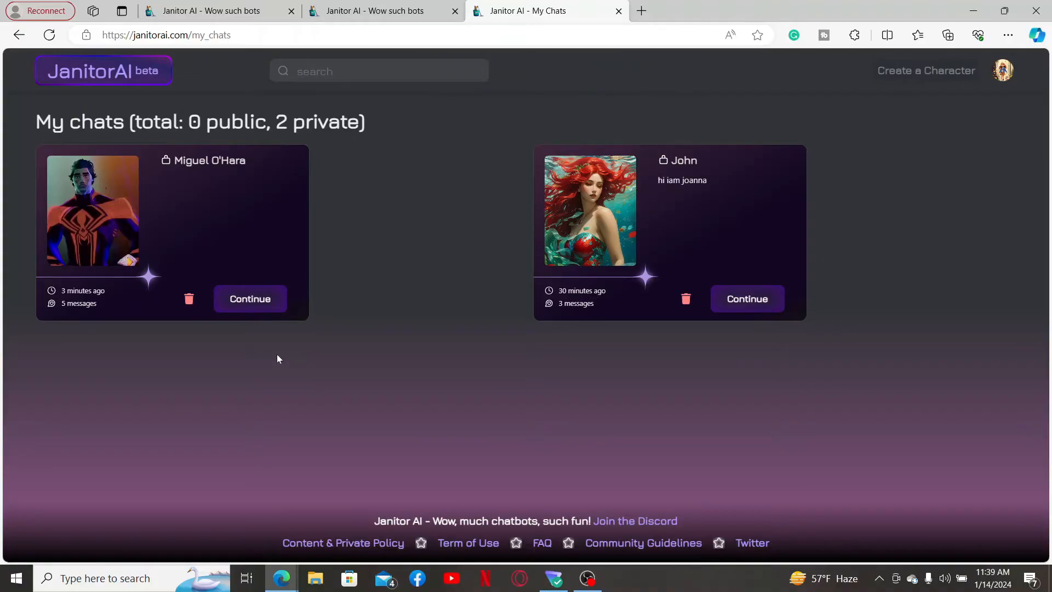
{"action": "mouse_move", "coordinate": [268, 137]}
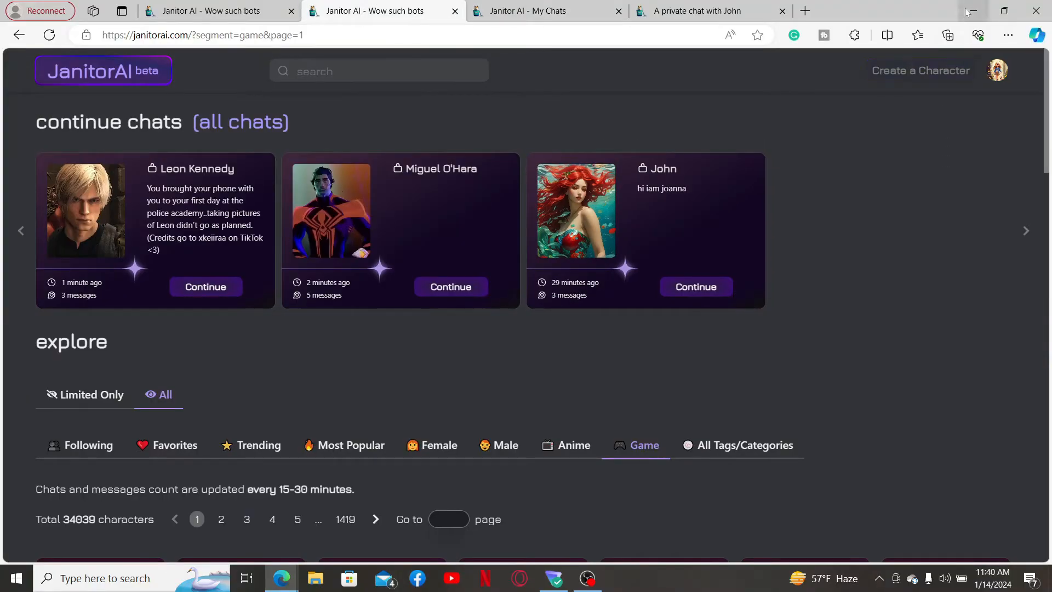
{"action": "mouse_move", "coordinate": [970, 13]}
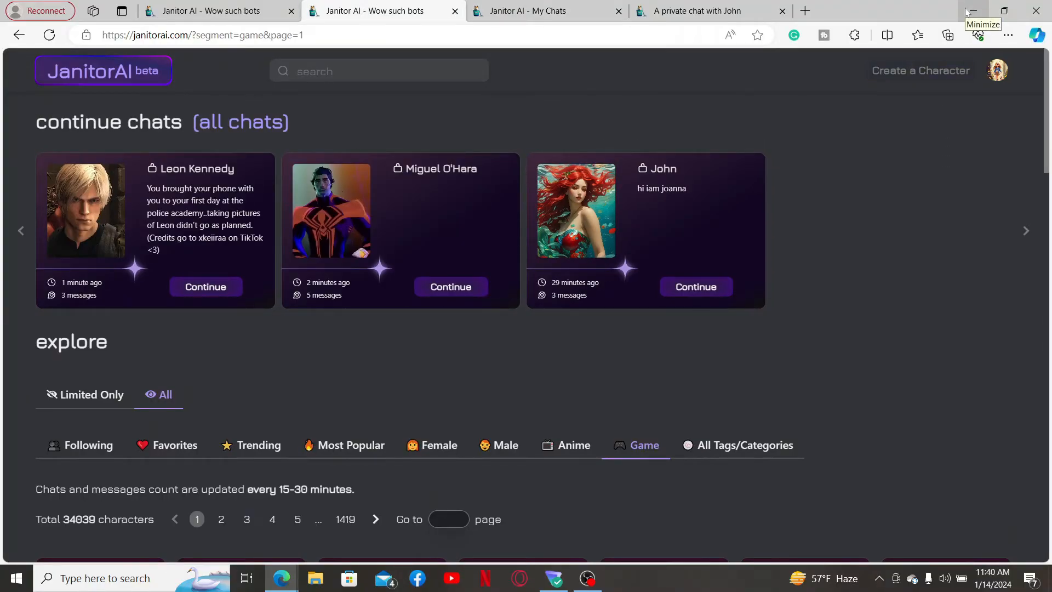
{"action": "mouse_move", "coordinate": [966, 12]}
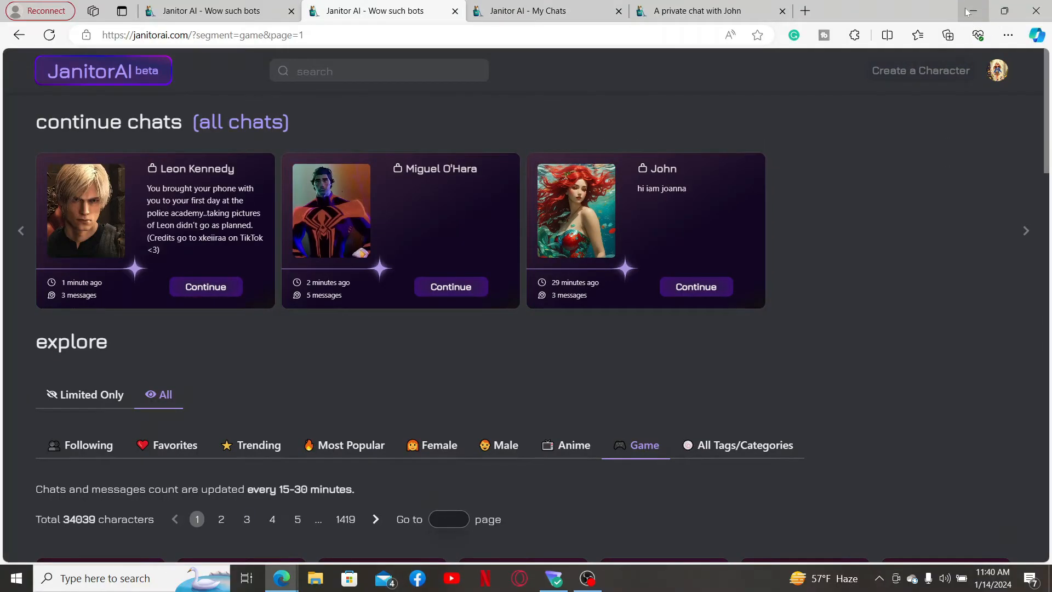
Minimize the Edge browser to show the Windows desktop.
{"action": "left_click", "coordinate": [966, 11]}
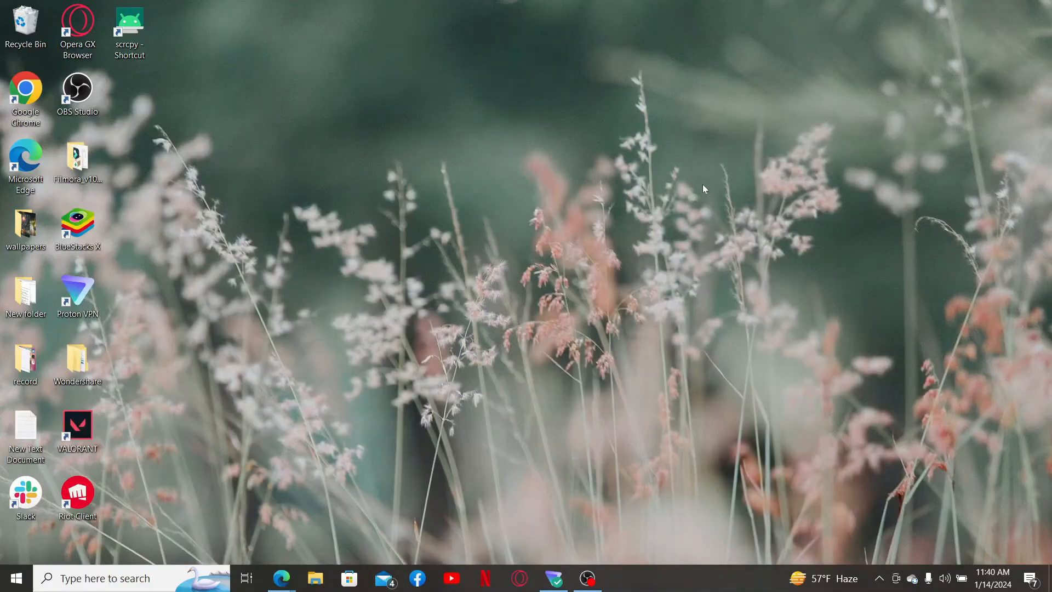